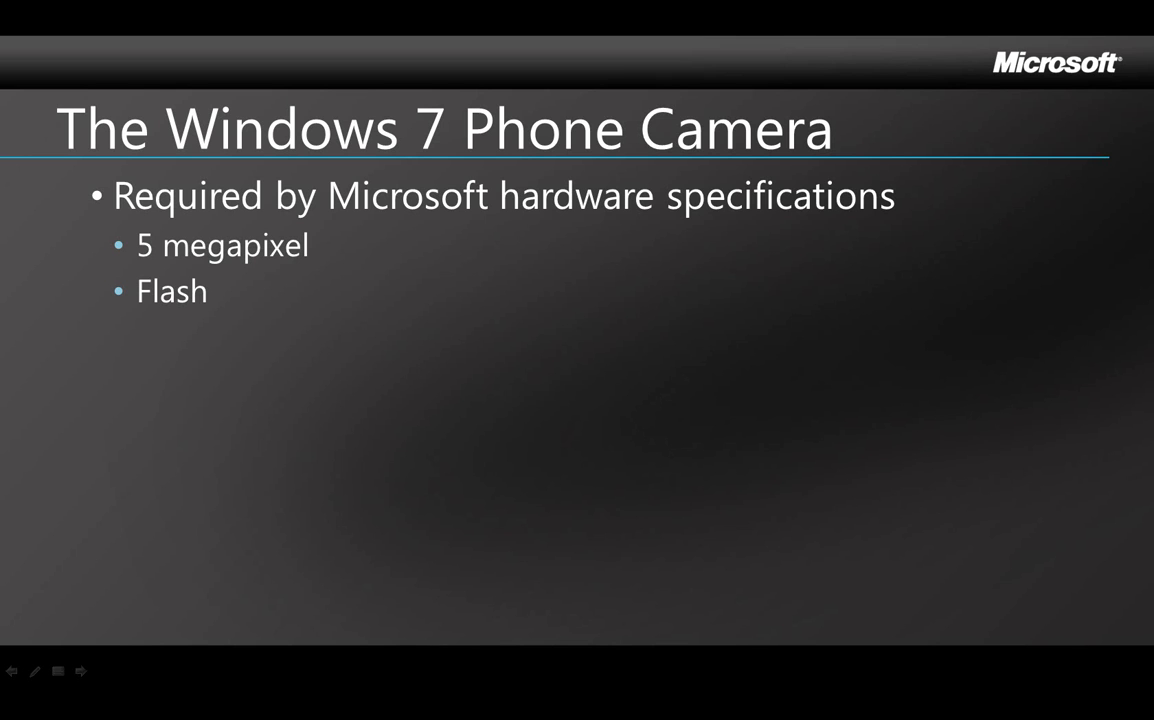
- Create the WindowsPhoneApplication1 project from the Windows Phone Application template
left_click(80, 672)
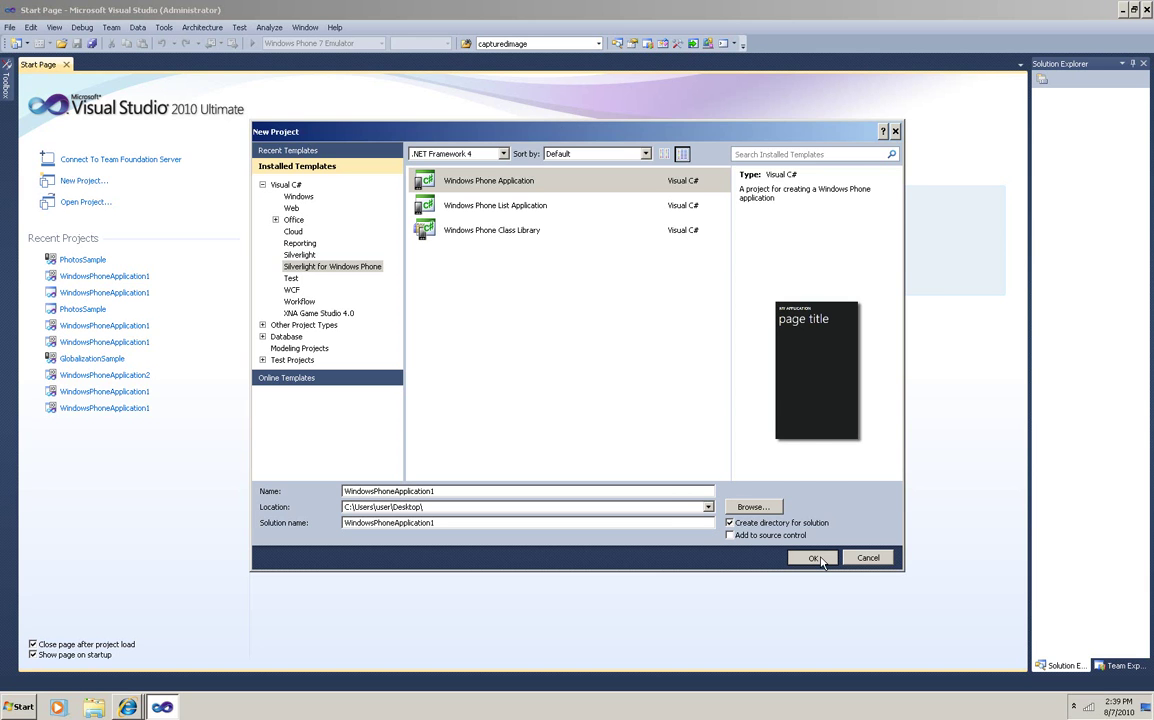
left_click(813, 557)
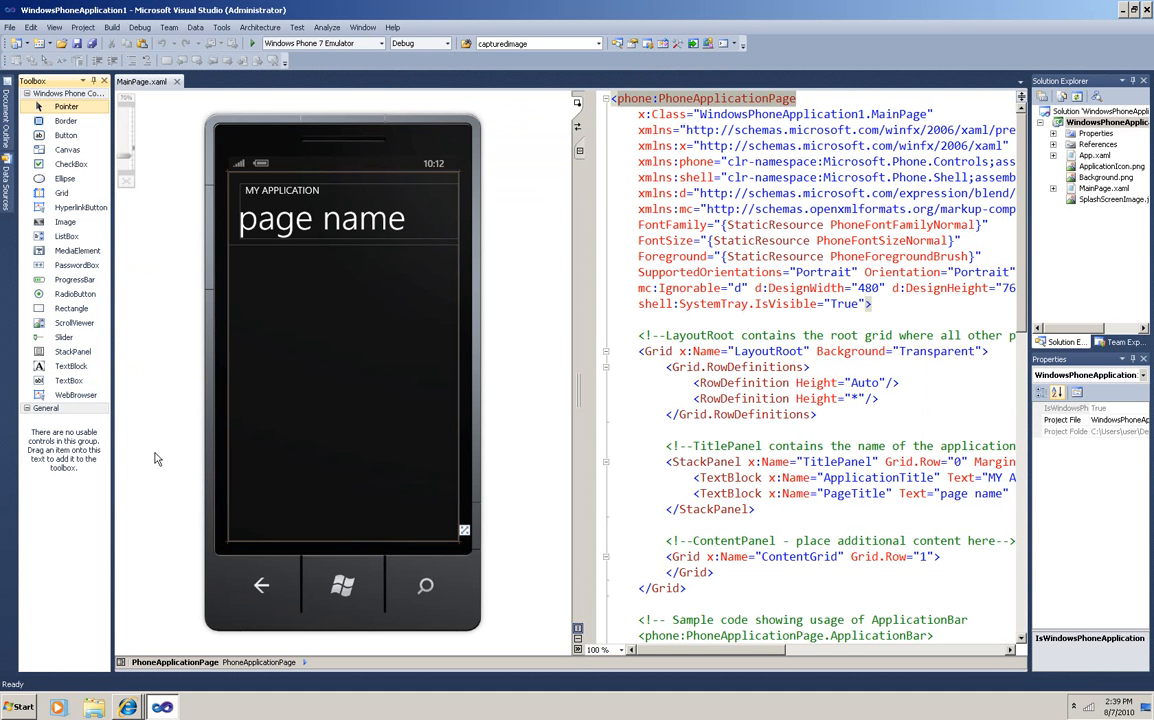
mouse_move(64, 222)
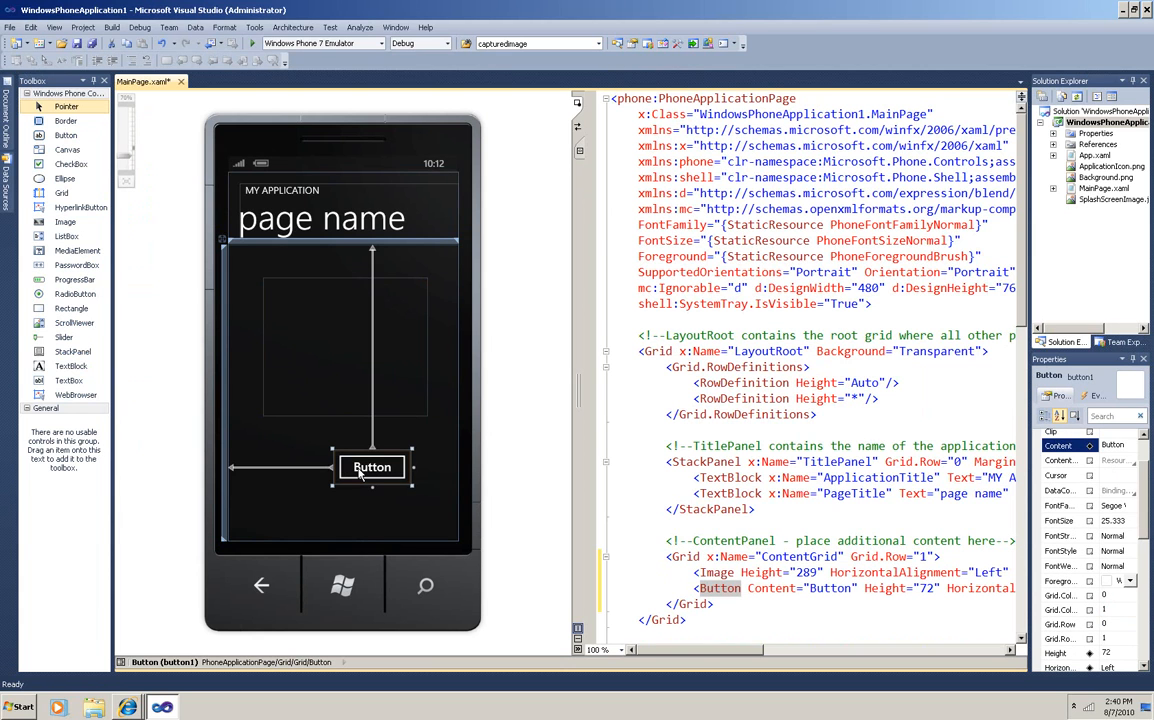
mouse_move(390, 515)
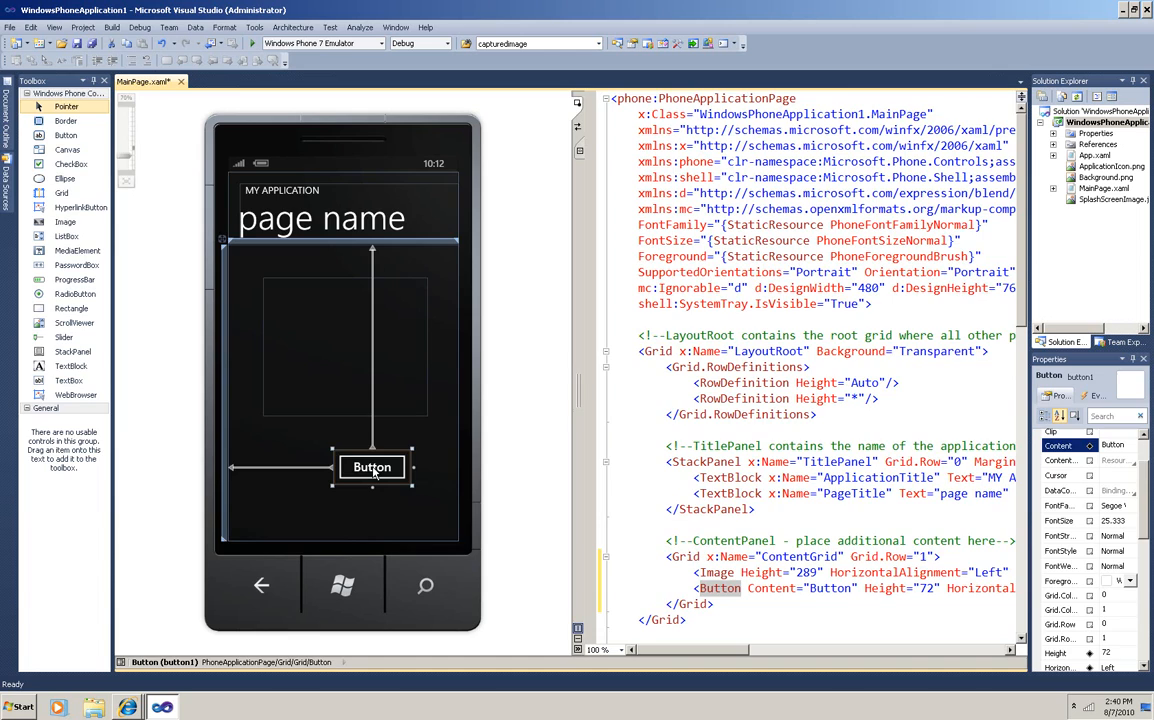
- Generate an empty button1_Click handler for the page's button
double_click(371, 467)
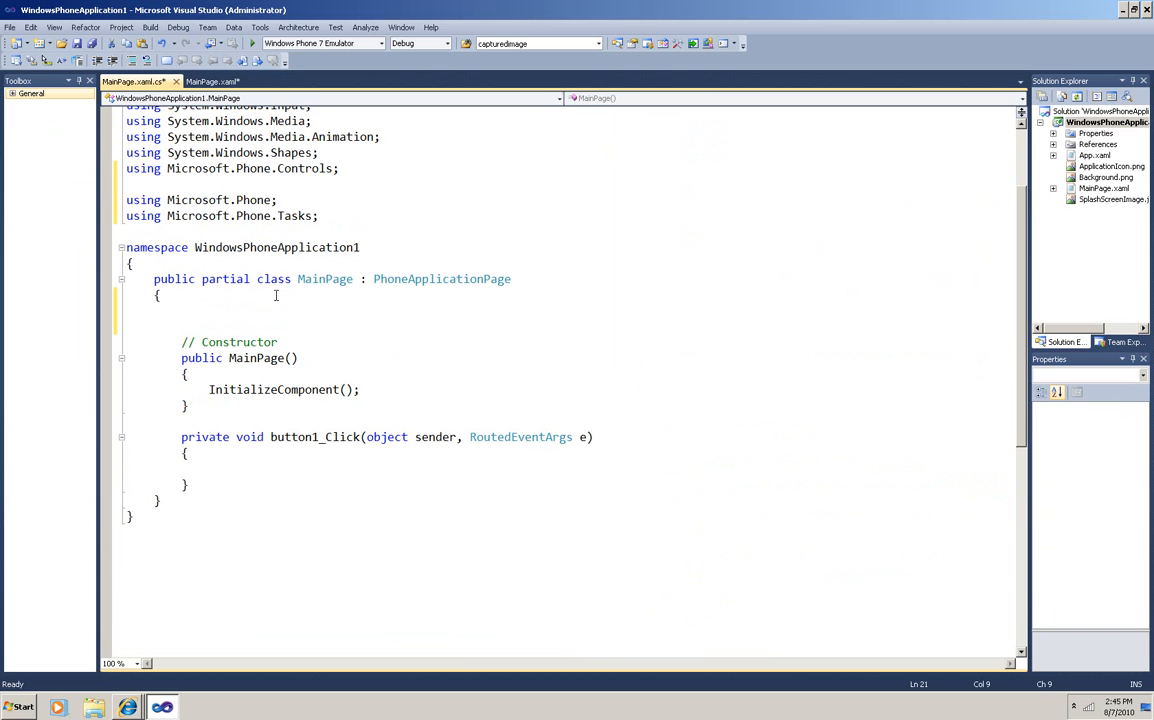
- Add a camTask field, create it with new CameraCaptureTask(), and call camTask.Show() in button1_Click
type("CameraCaptureTask camTask;")
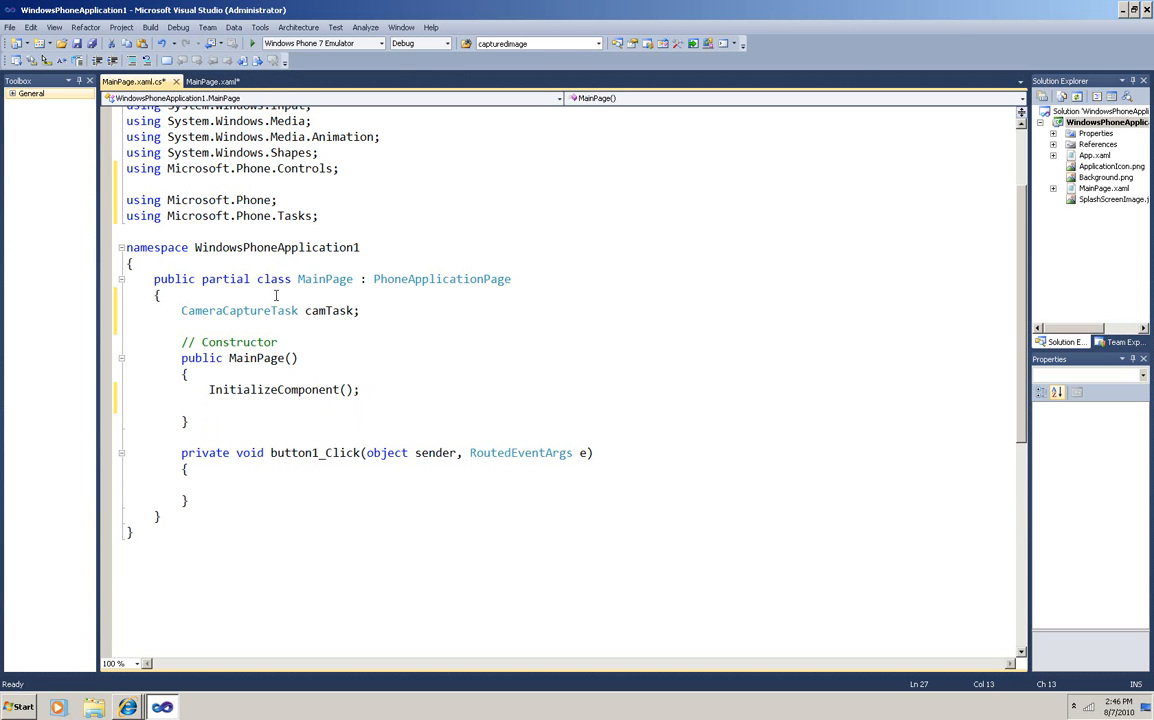
type("camTask = new CameraCaptureTask();")
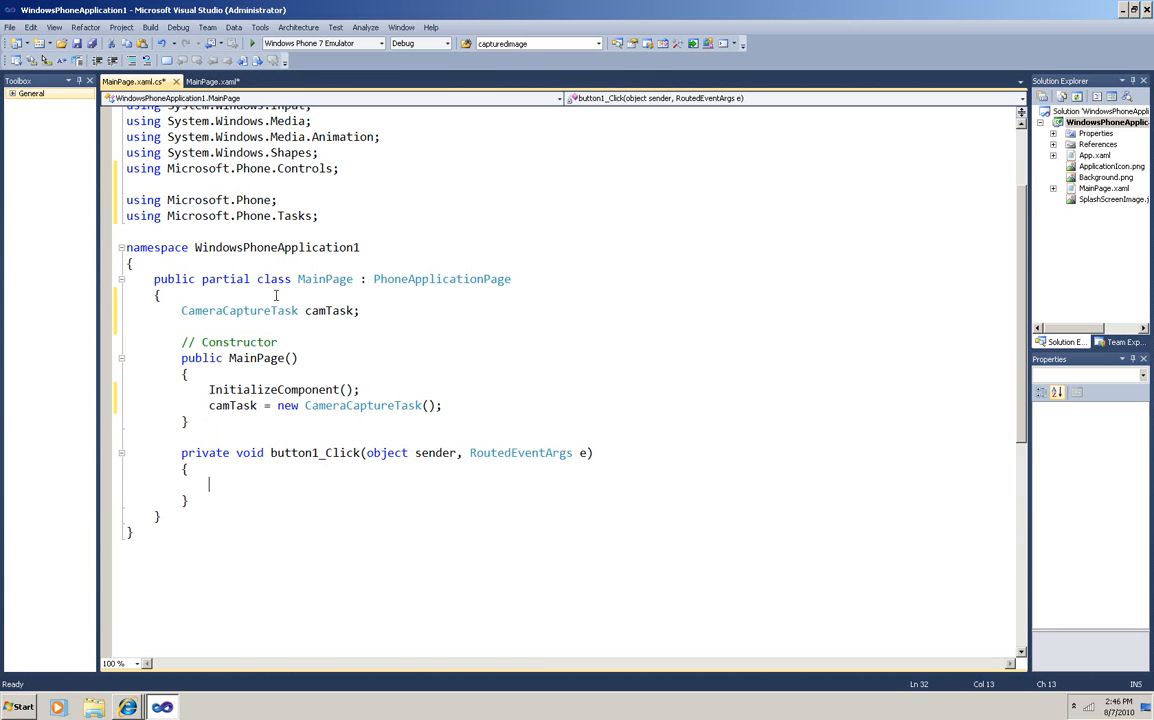
type("camTask.Show();")
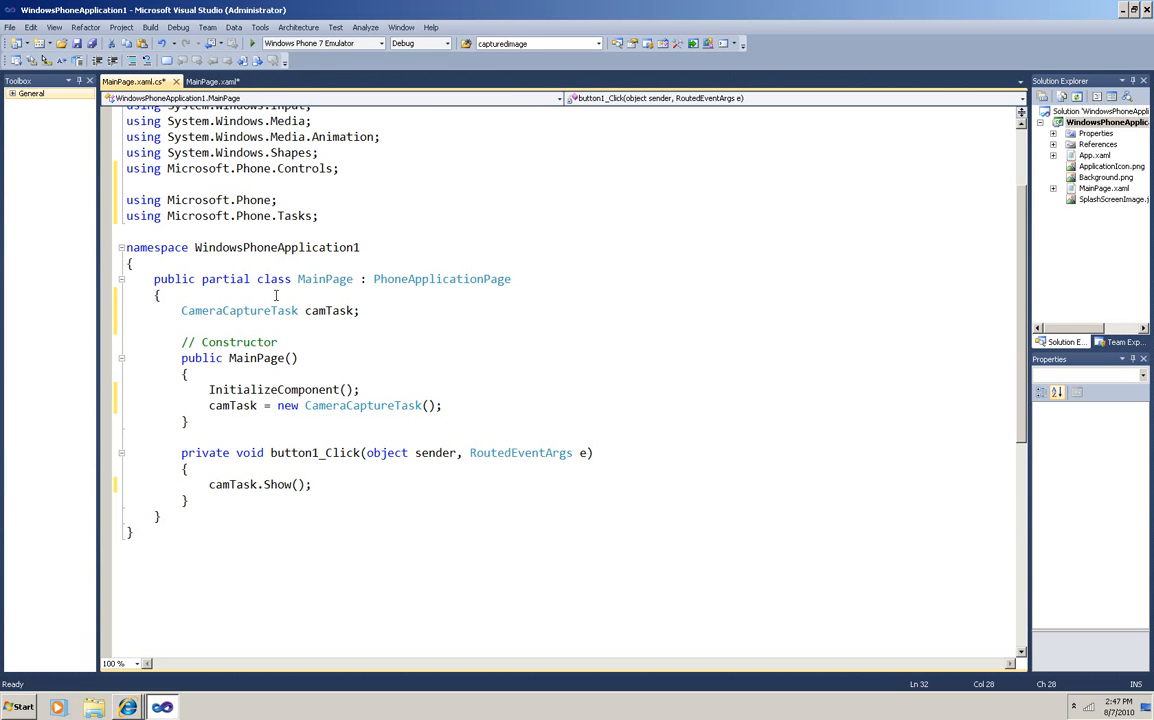
left_click(185, 468)
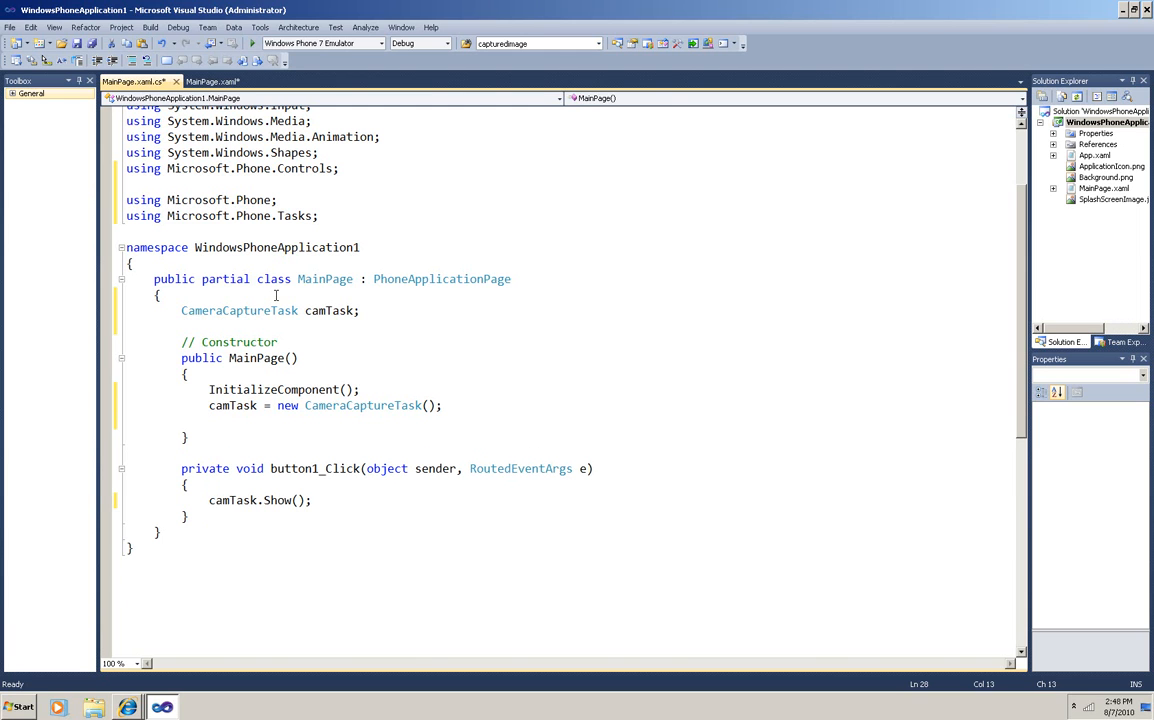
- Generate a camTask_Completed handler that sets image1.Source = PictureDecoder.DecodeJpeg(e.ChosenPhoto)
type("camTask")
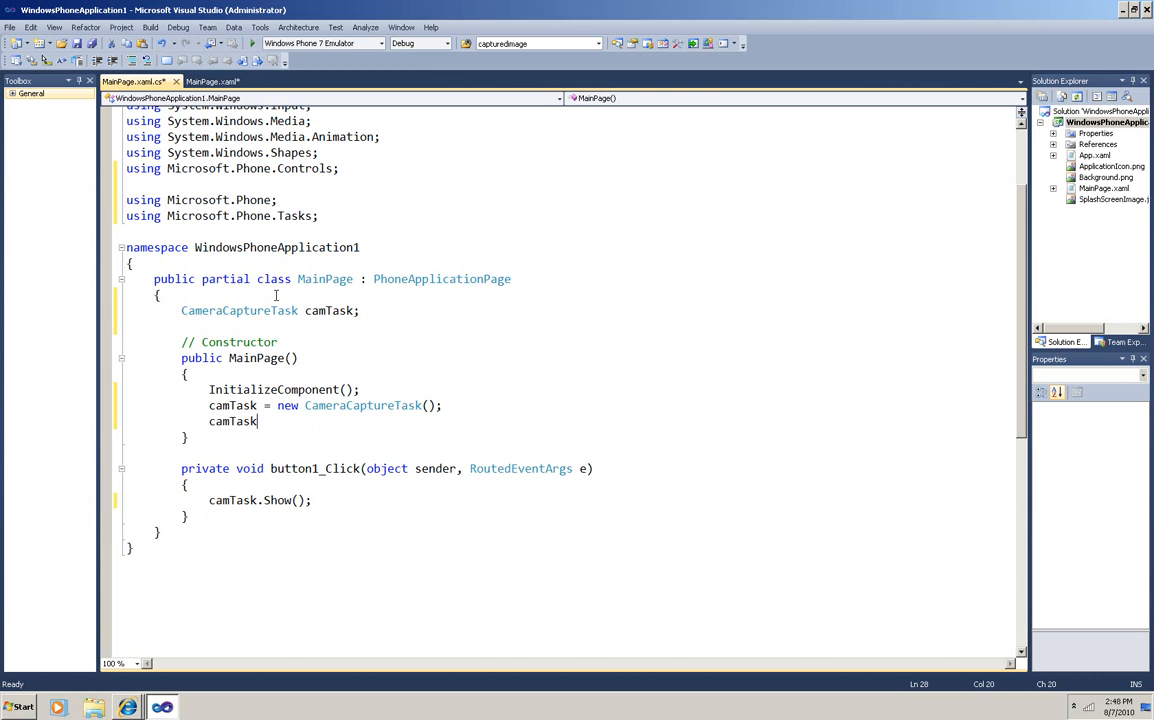
type(".Completed")
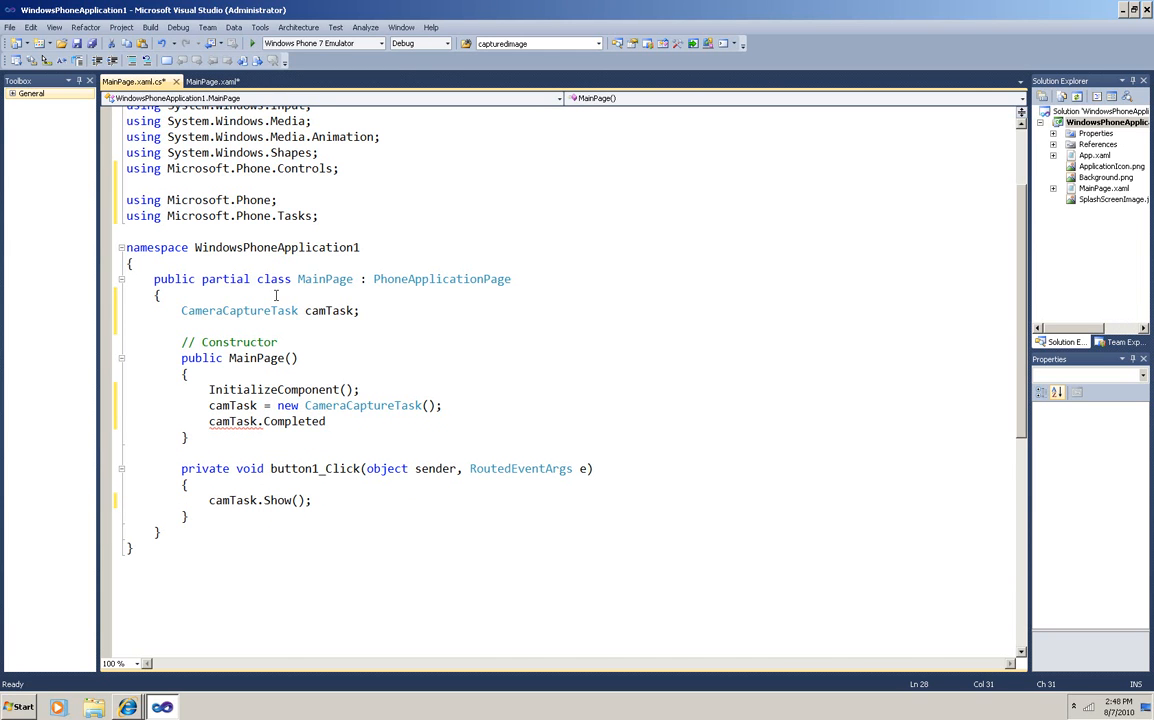
type("+=")
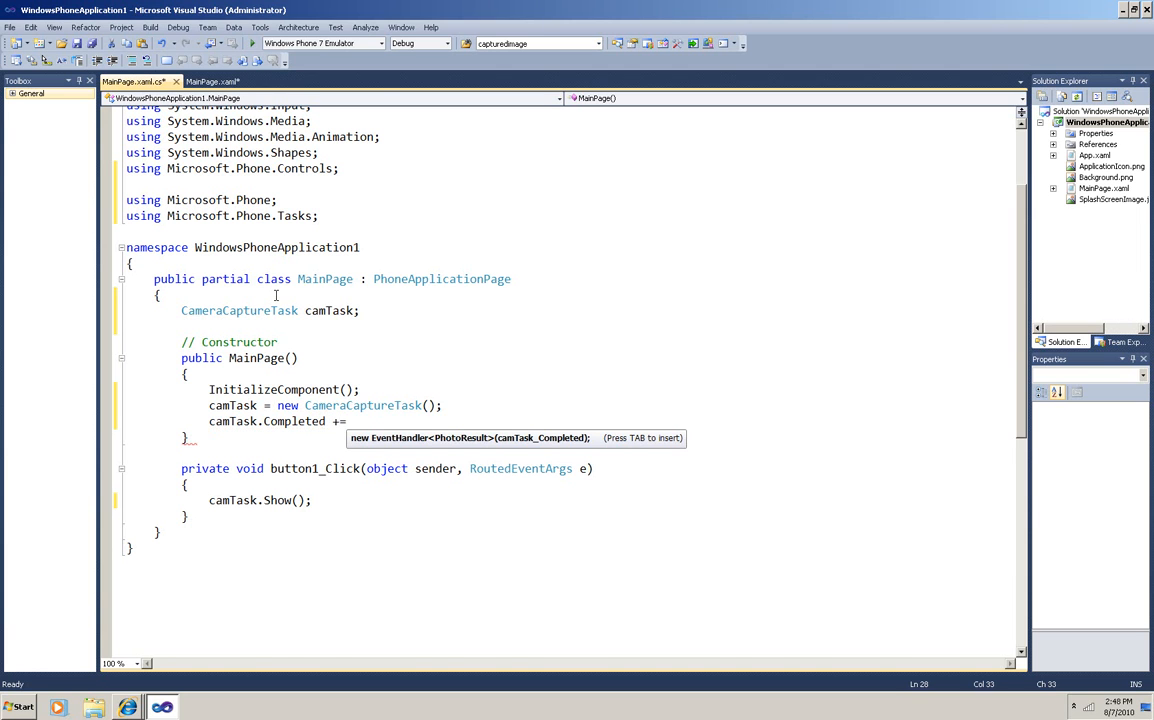
key("Tab")
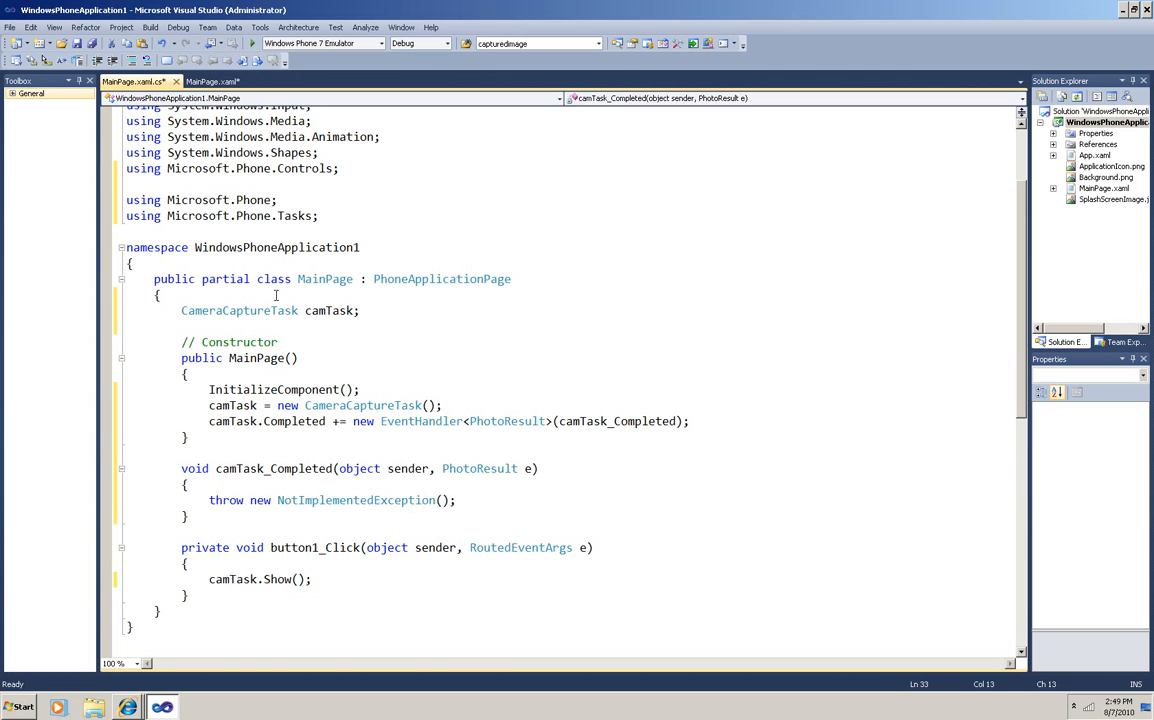
type("image1.Source = PictureDecoder.DecodeJpeg(e.ChosenPhoto);")
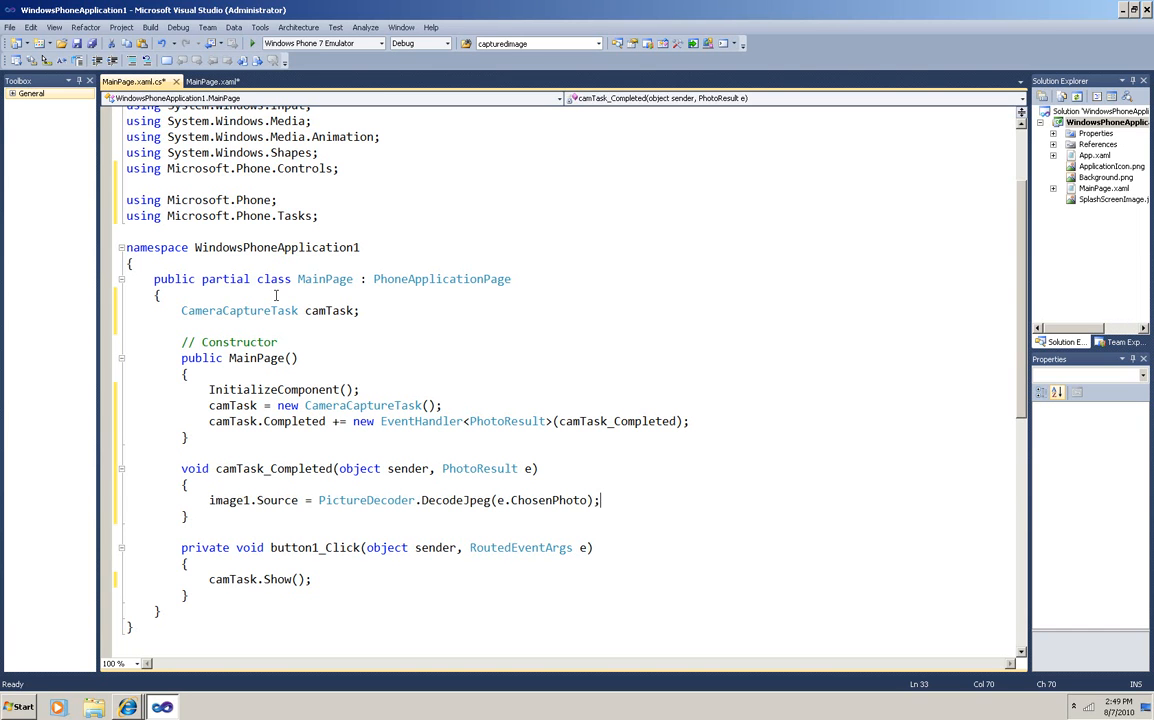
mouse_move(511, 500)
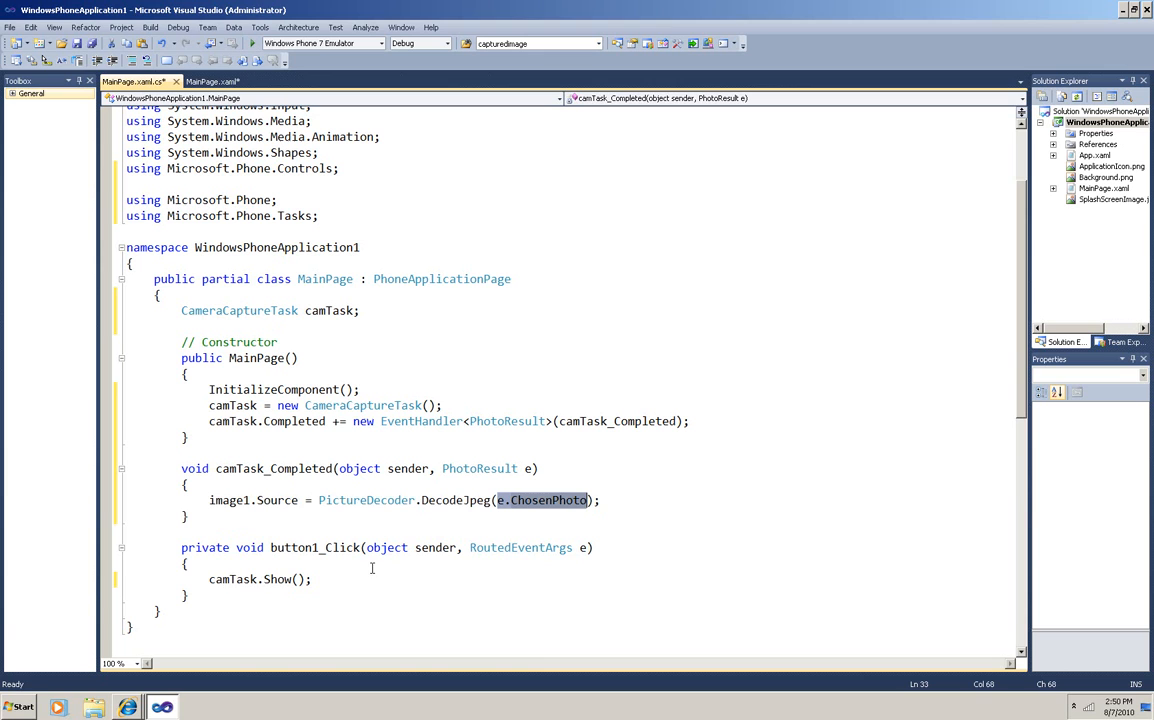
mouse_move(278, 500)
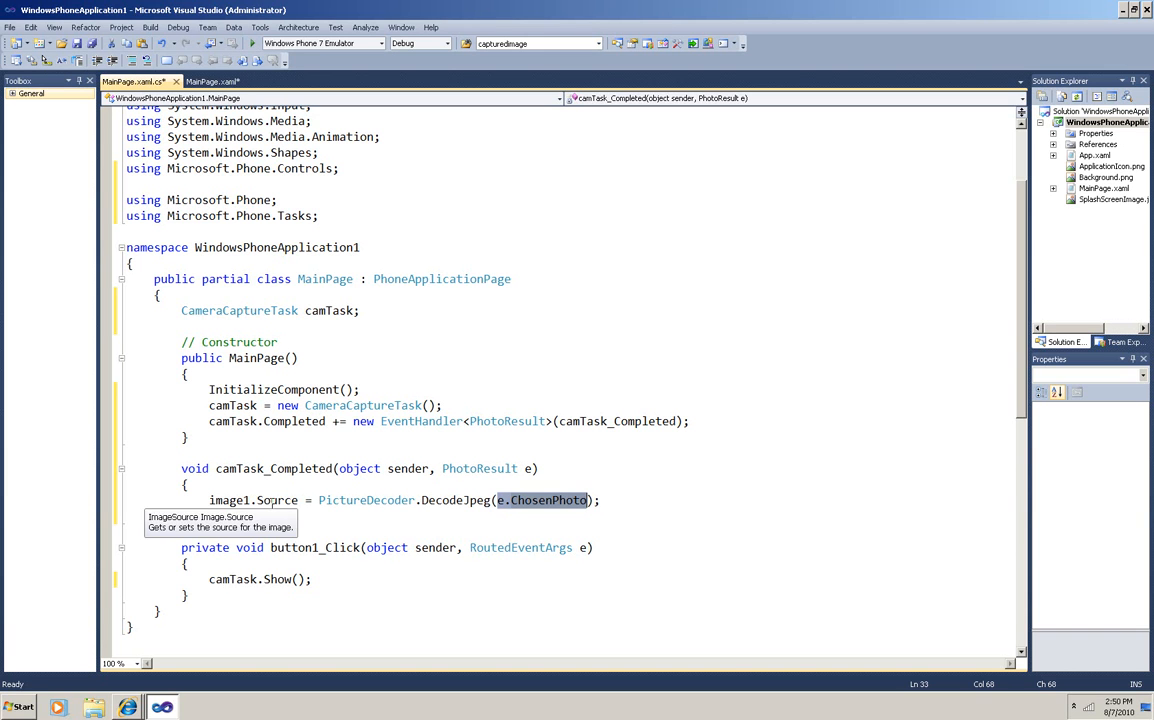
mouse_move(232, 499)
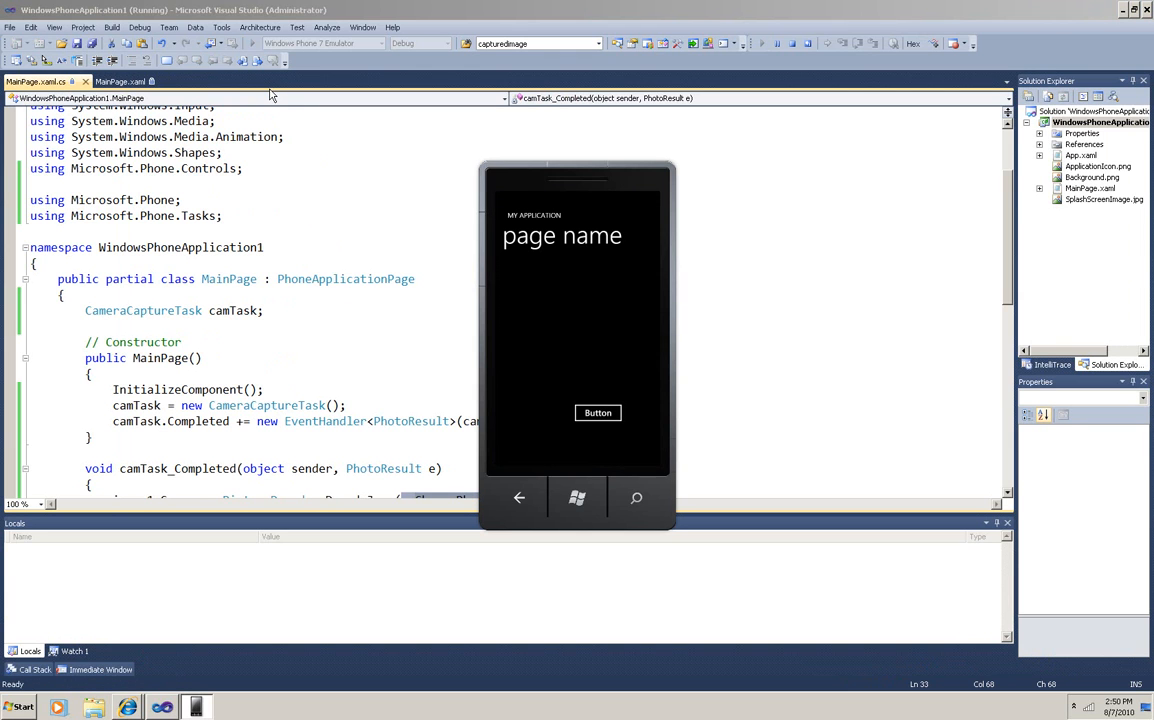
mouse_move(352, 218)
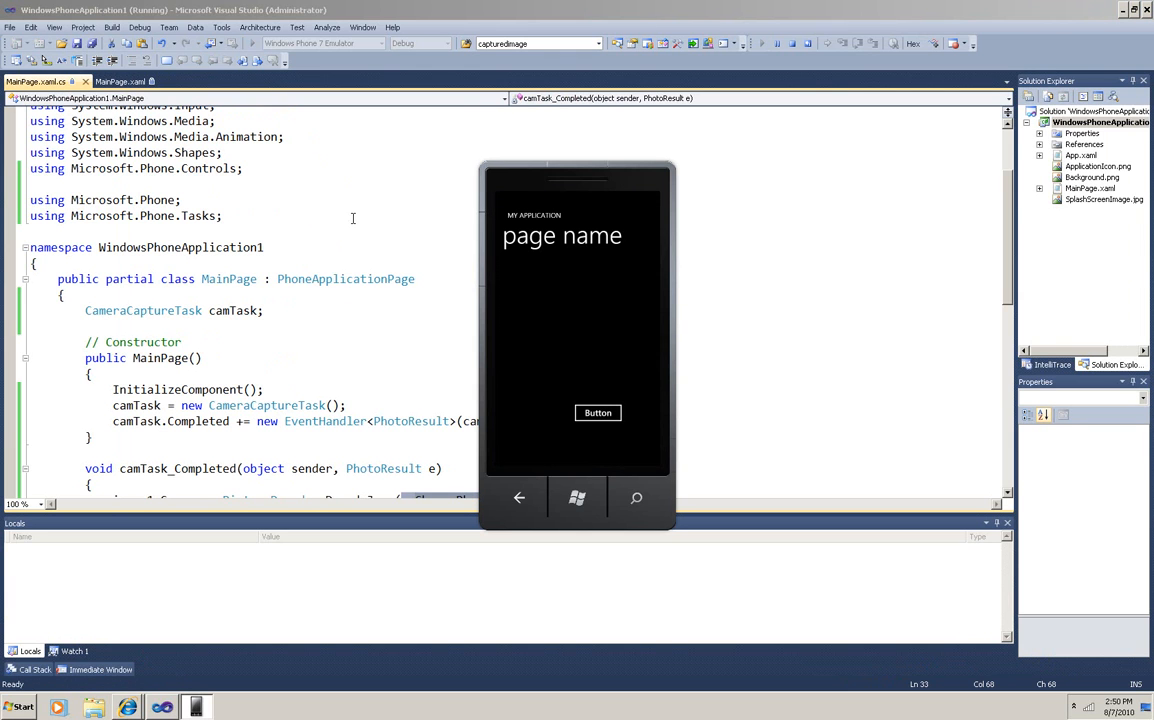
mouse_move(576, 499)
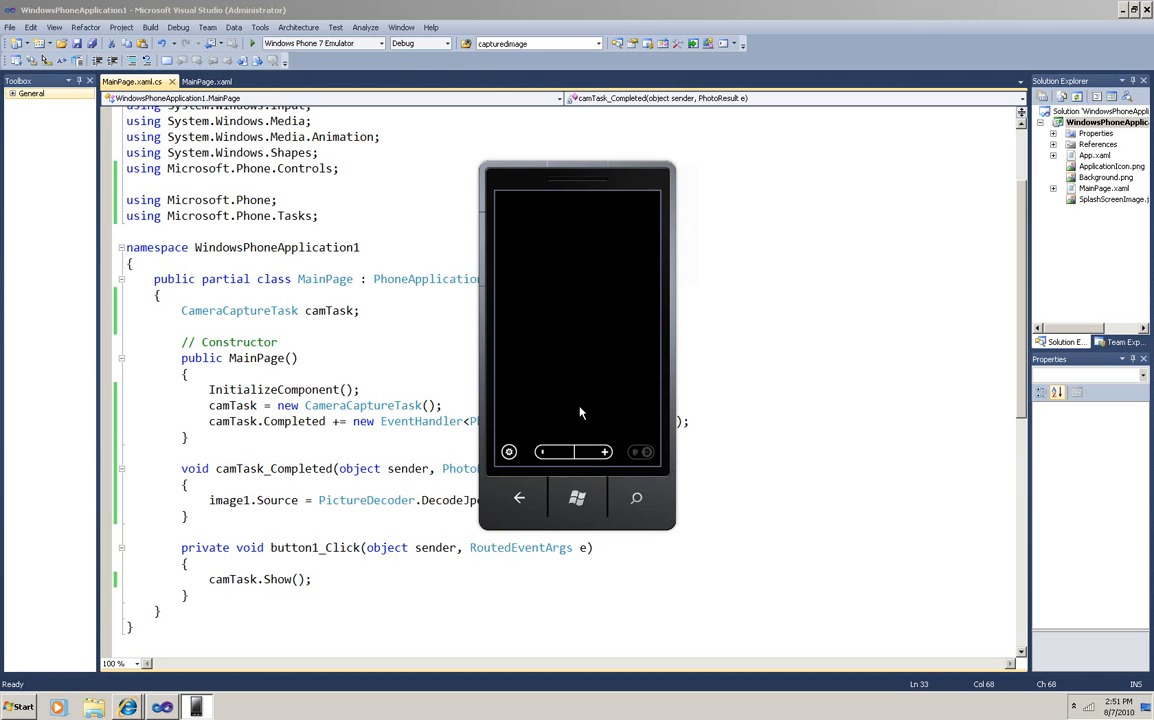
mouse_move(623, 240)
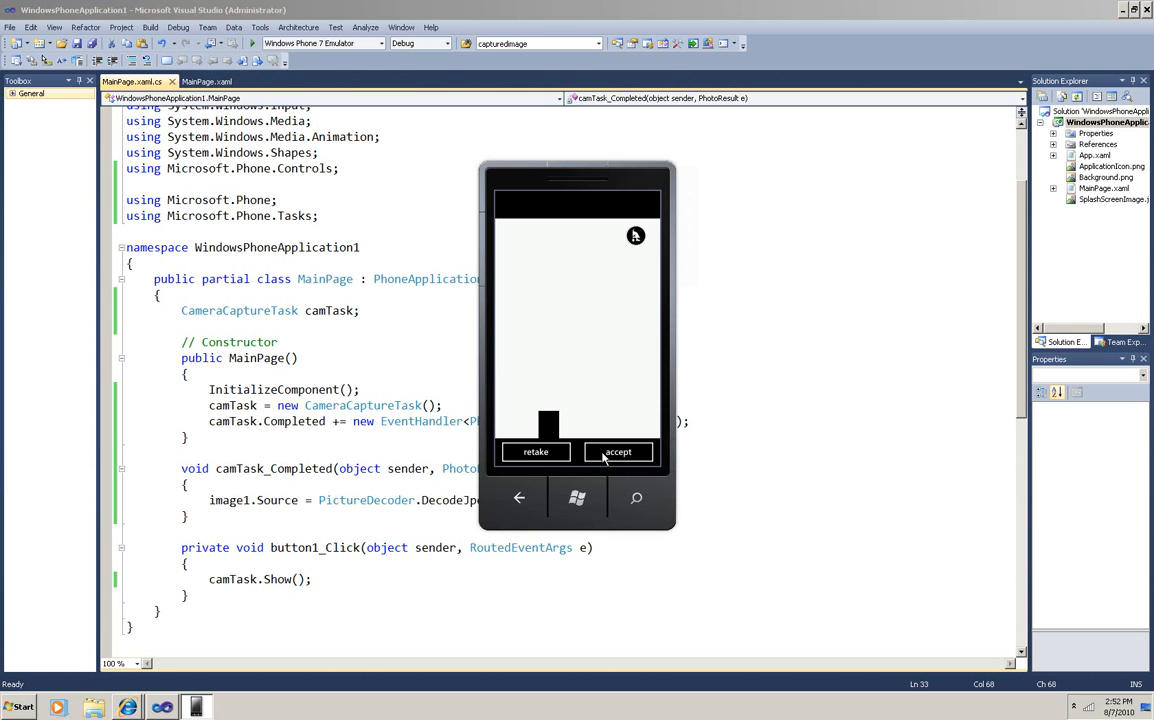
- Accept the simulated photo captured in the emulator
left_click(618, 451)
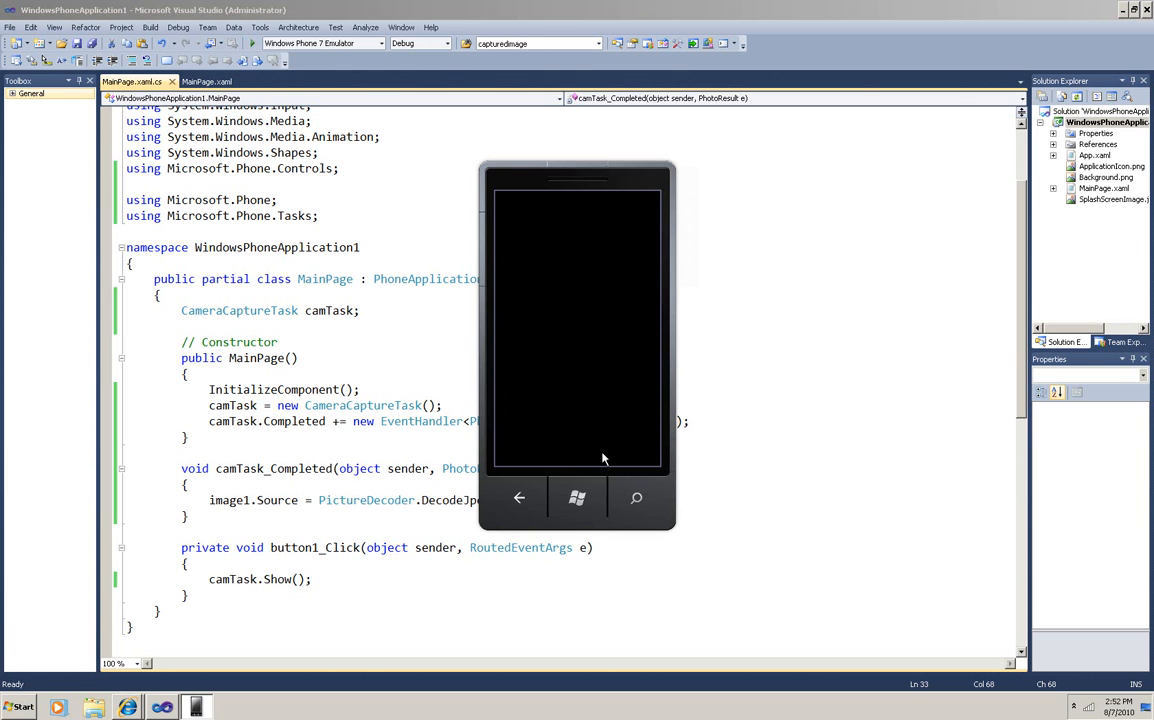